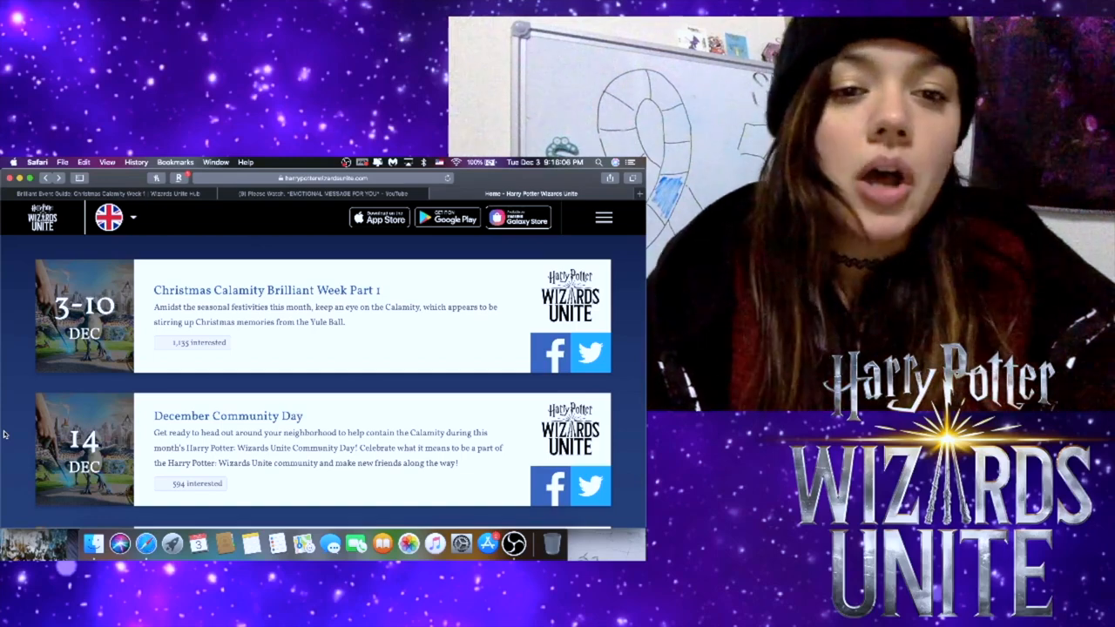
- Scroll the events list to the 'Season's Greetings This Christmas Calamity' article and open it
scroll(down, 3)
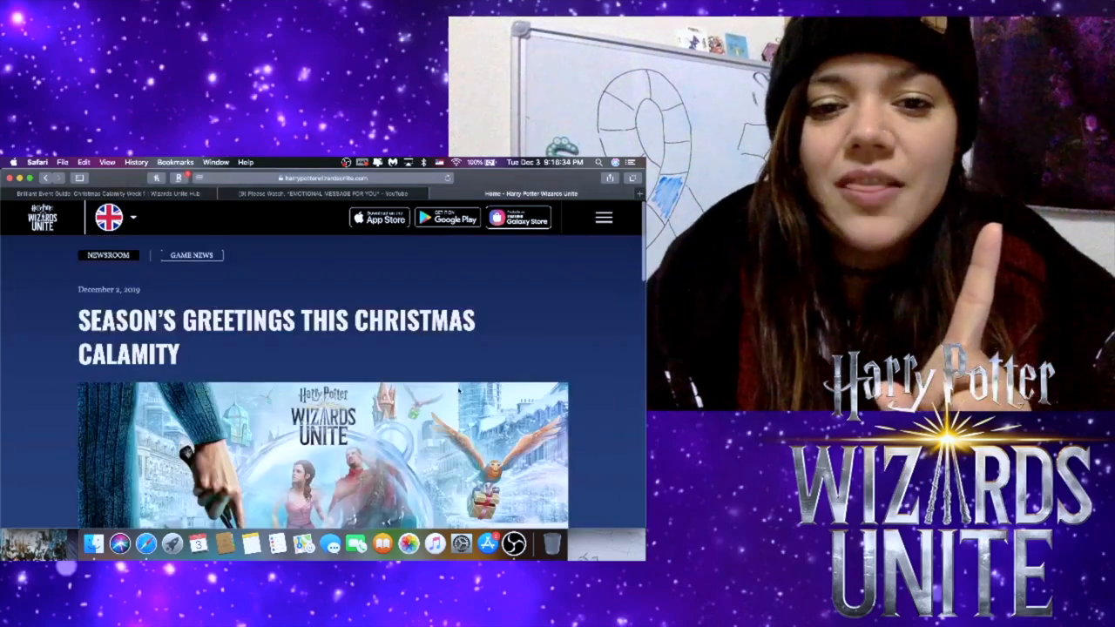
- Scroll to the article's December in-game festivities list and switch to the Hub's Week 1 guide
scroll(down, 3)
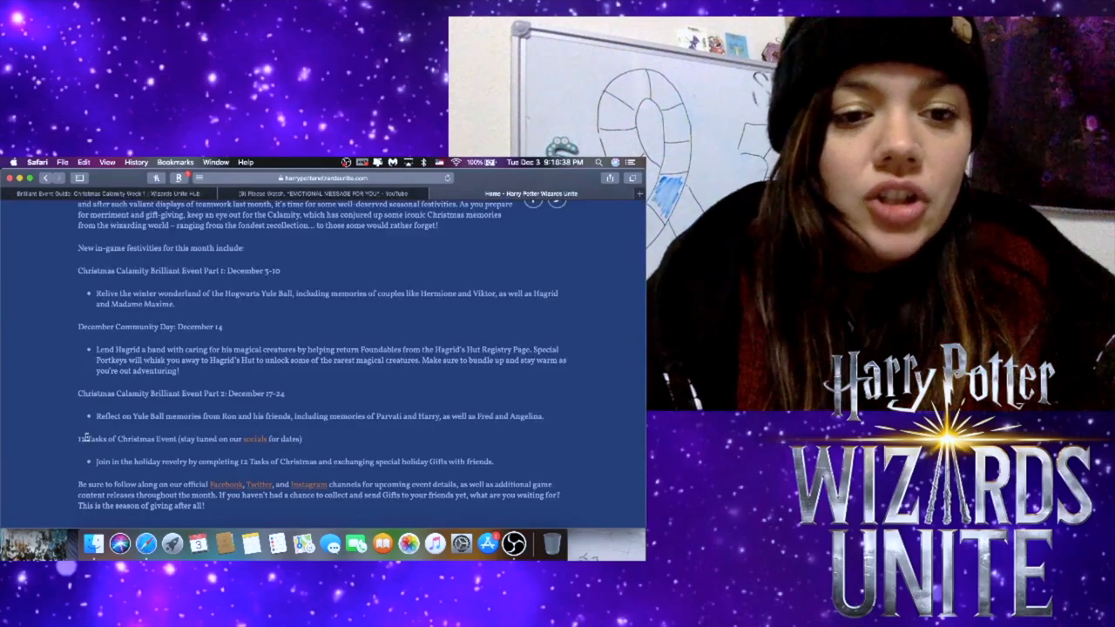
drag(82, 438, 301, 438)
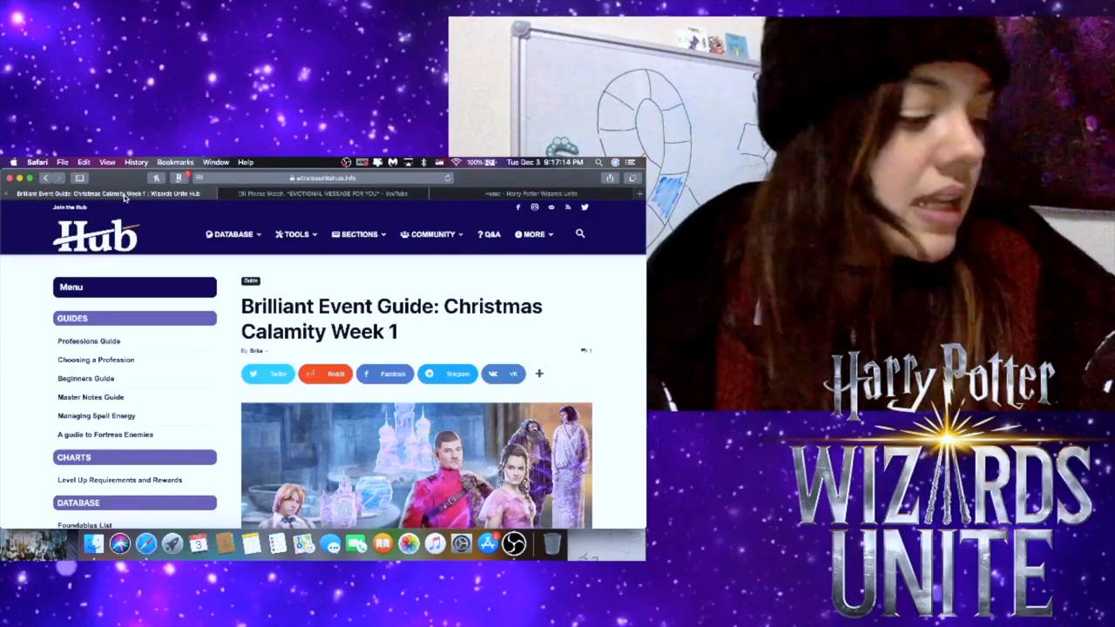
- Scroll through Week 1's dates, Features and Rewards down to Brilliant Event Tasks
scroll(down, 3)
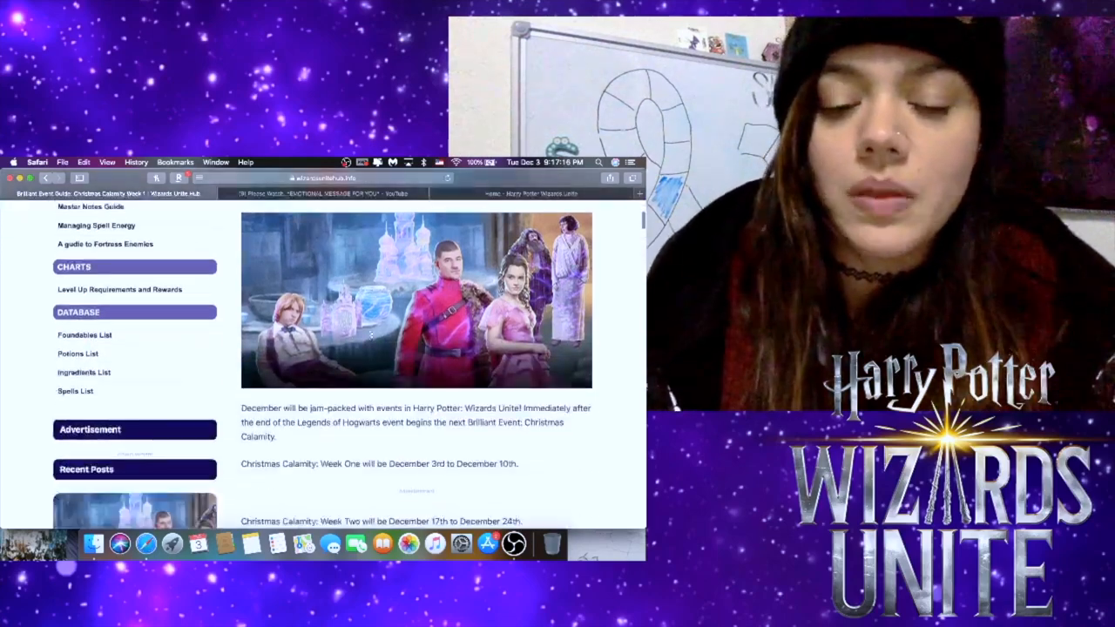
scroll(down, 3)
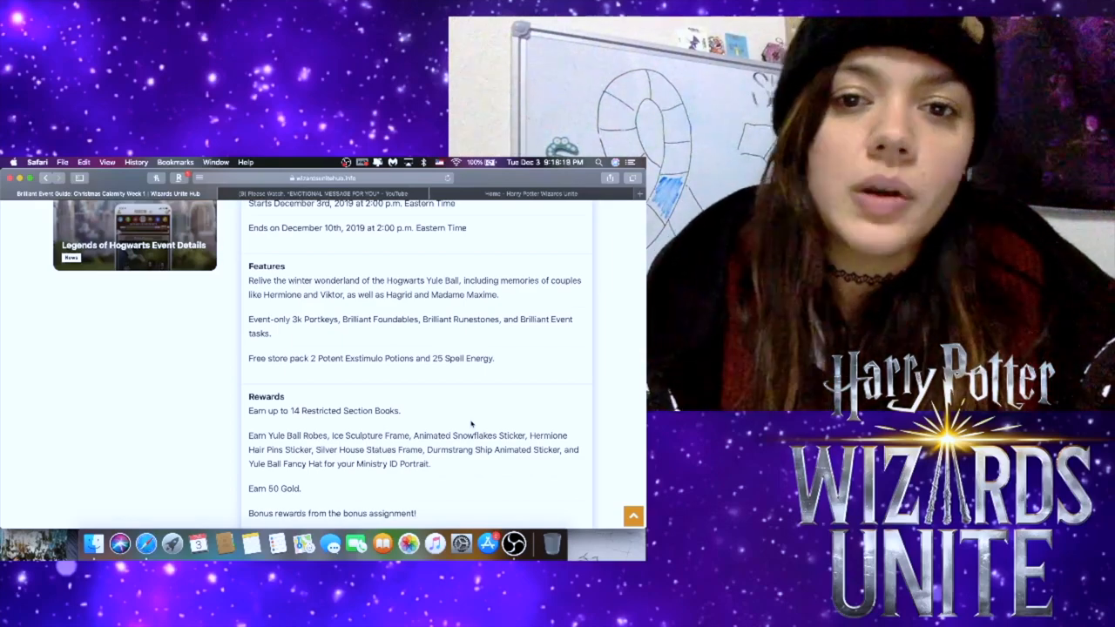
scroll(down, 3)
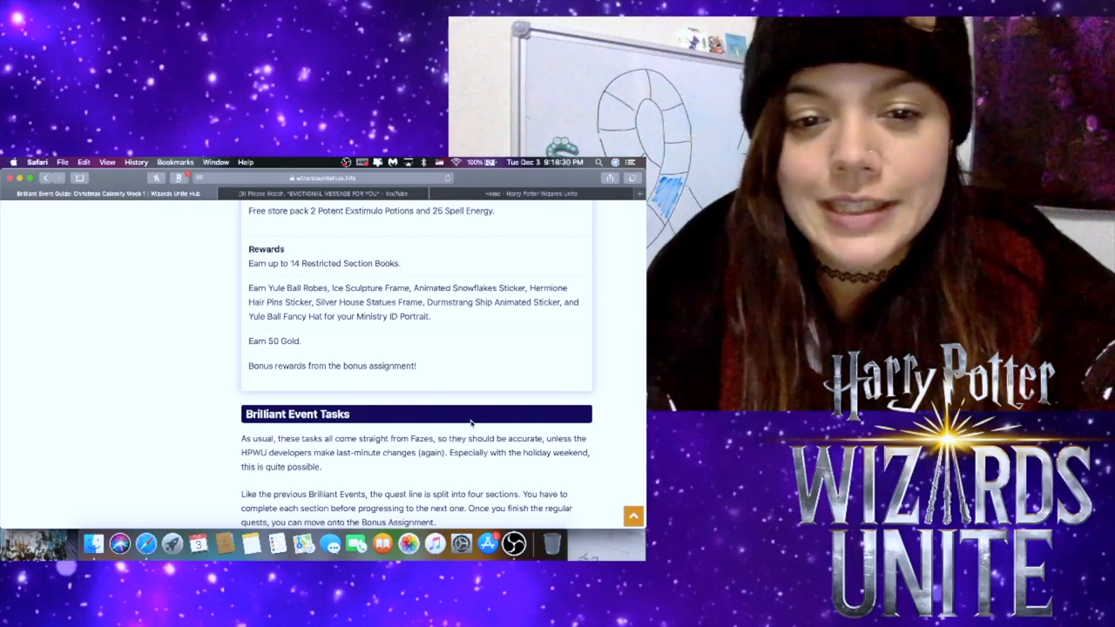
- Scroll to the Christmas Calamity Quest 1/4 table with its three tasks and rewards
scroll(down, 3)
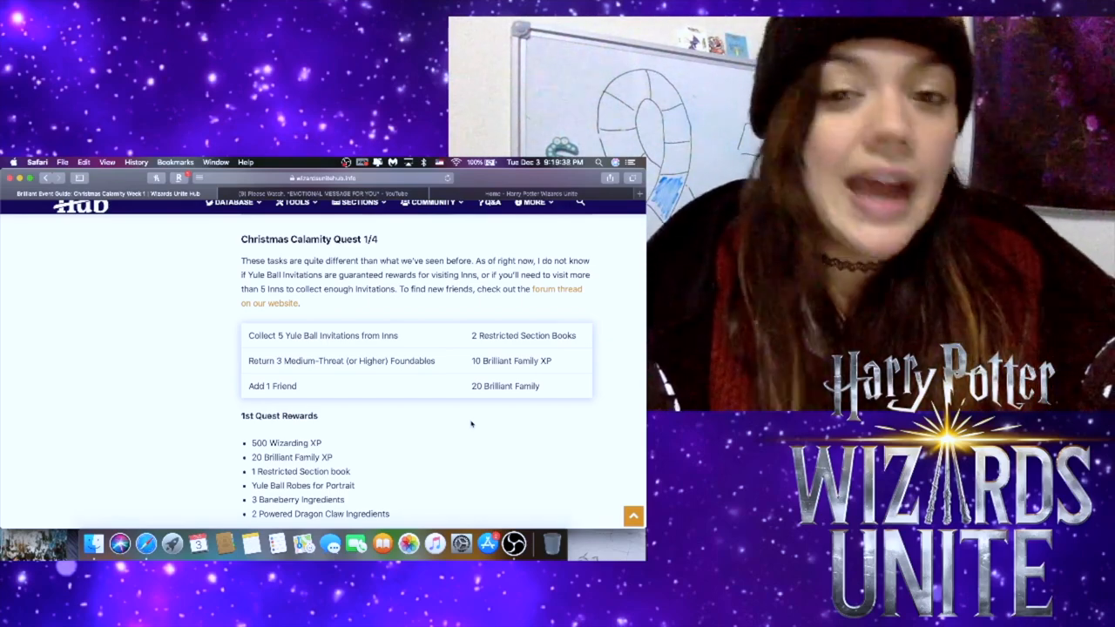
- Scroll to the Christmas Calamity Quest 2/4 table and 2nd Quest Rewards
scroll(down, 3)
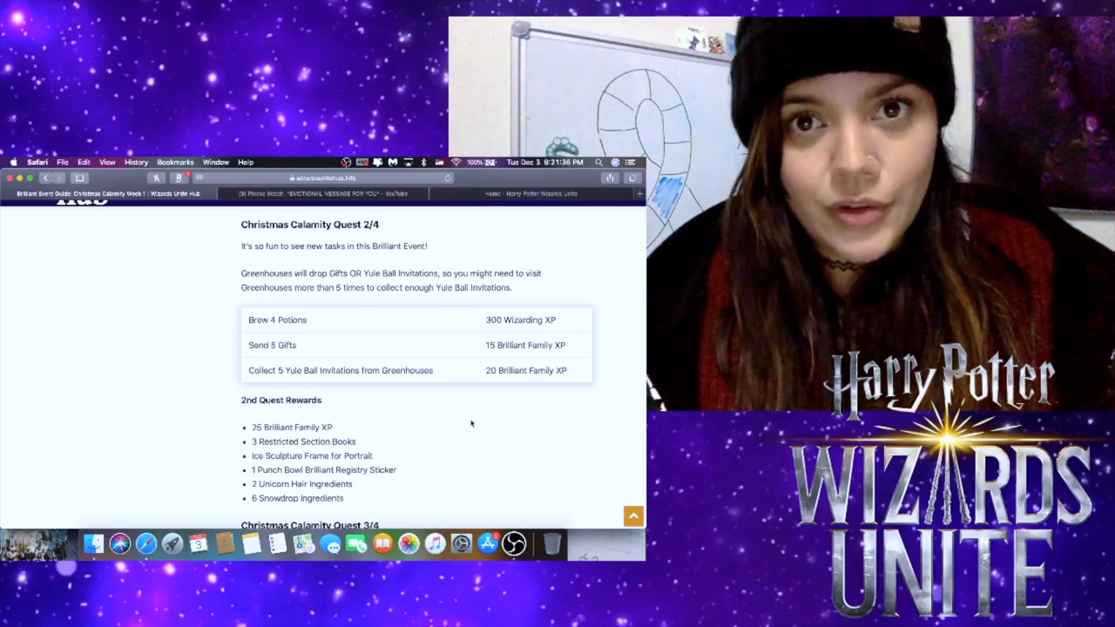
- Scroll to Quest 3/4, showing its featured Foundables and three tasks
scroll(down, 3)
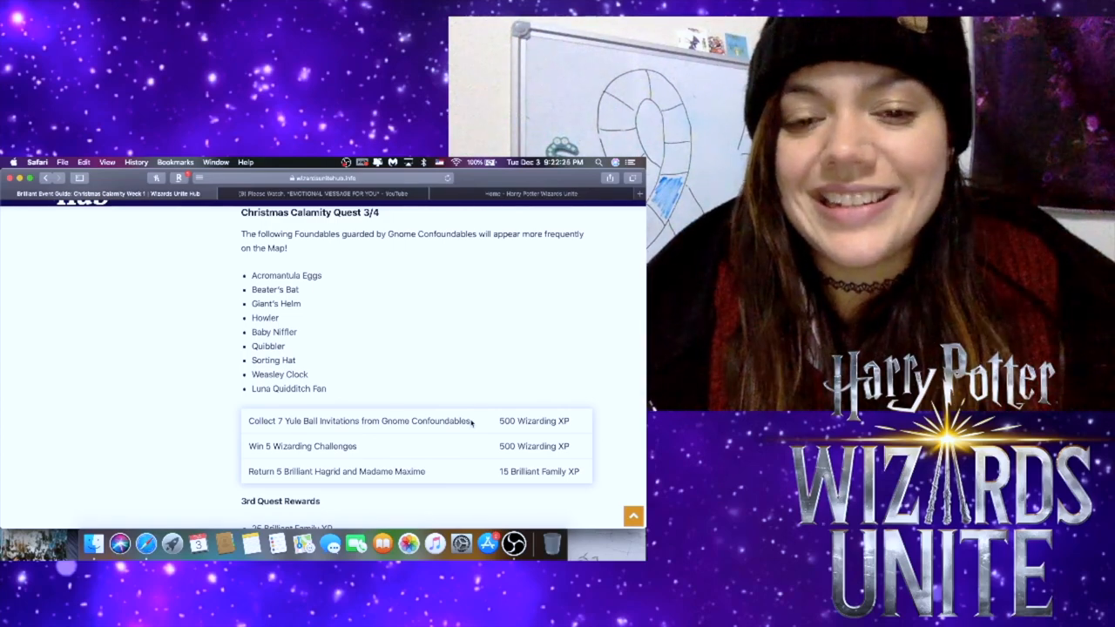
- Scroll to Quest 4/4 and the Christmas Calamity BONUS Assignment with its bonus rewards
scroll(down, 3)
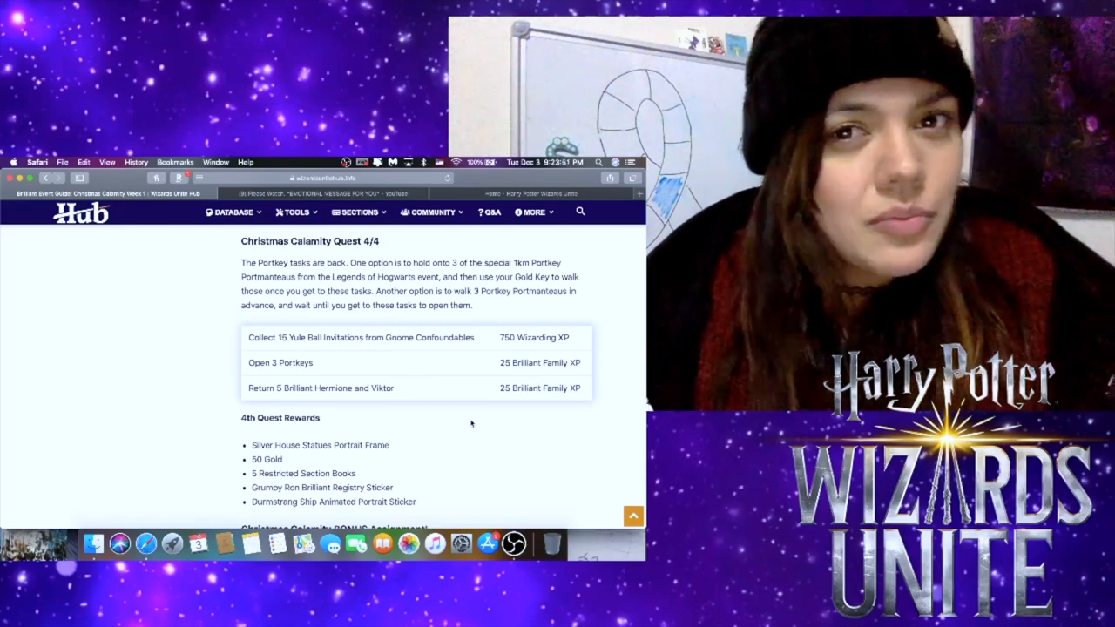
scroll(down, 3)
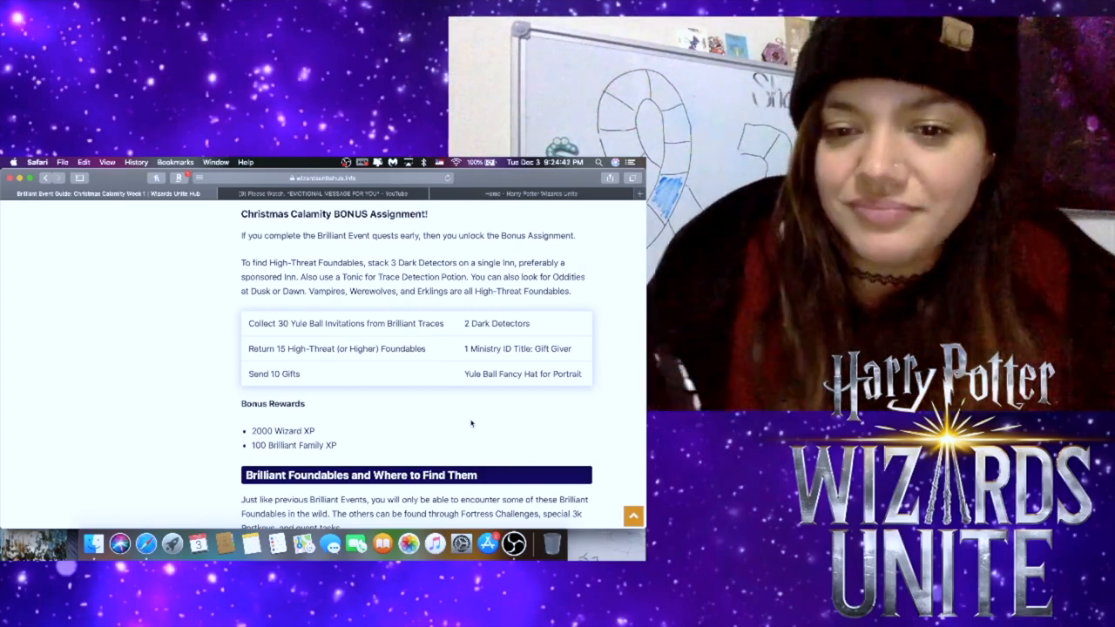
- Scroll the Brilliant Foundables table down to the Ice Sculpture of Castle row
scroll(down, 3)
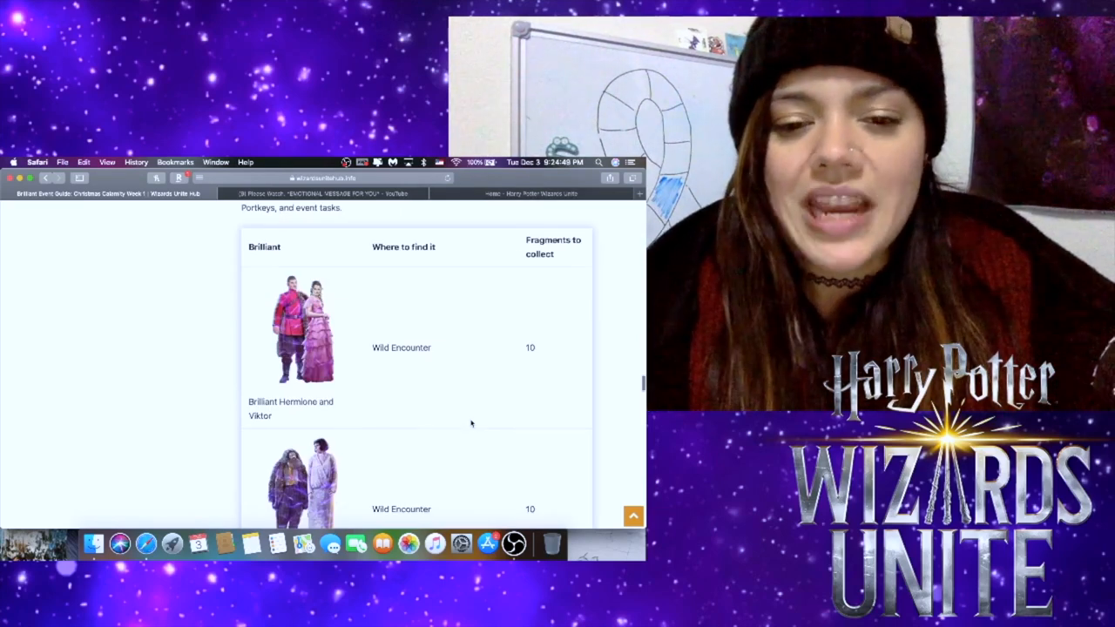
scroll(down, 3)
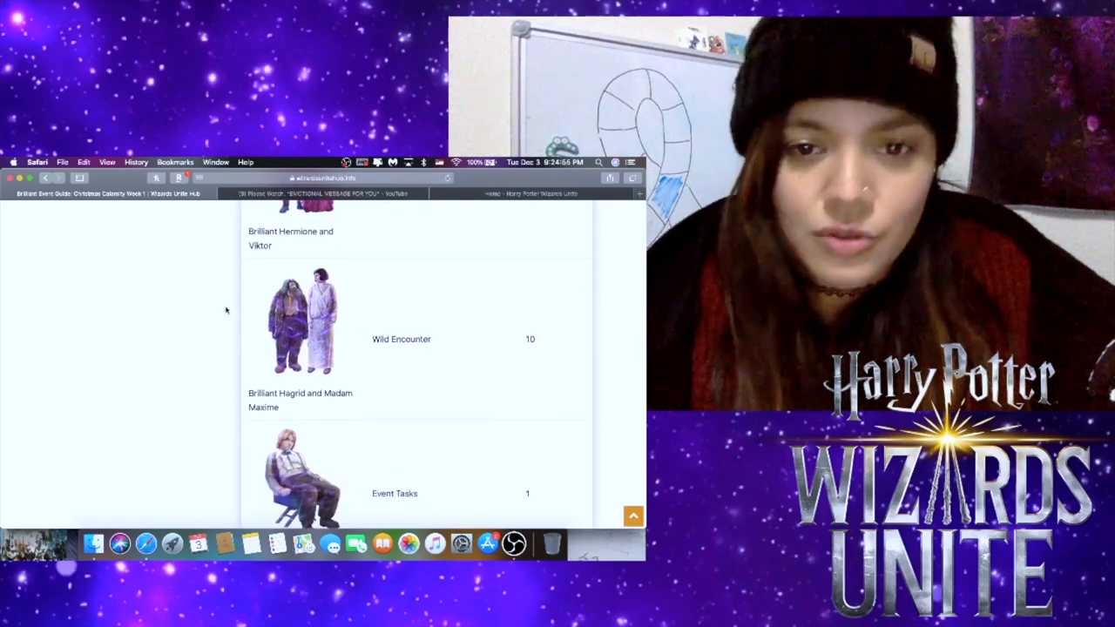
scroll(down, 3)
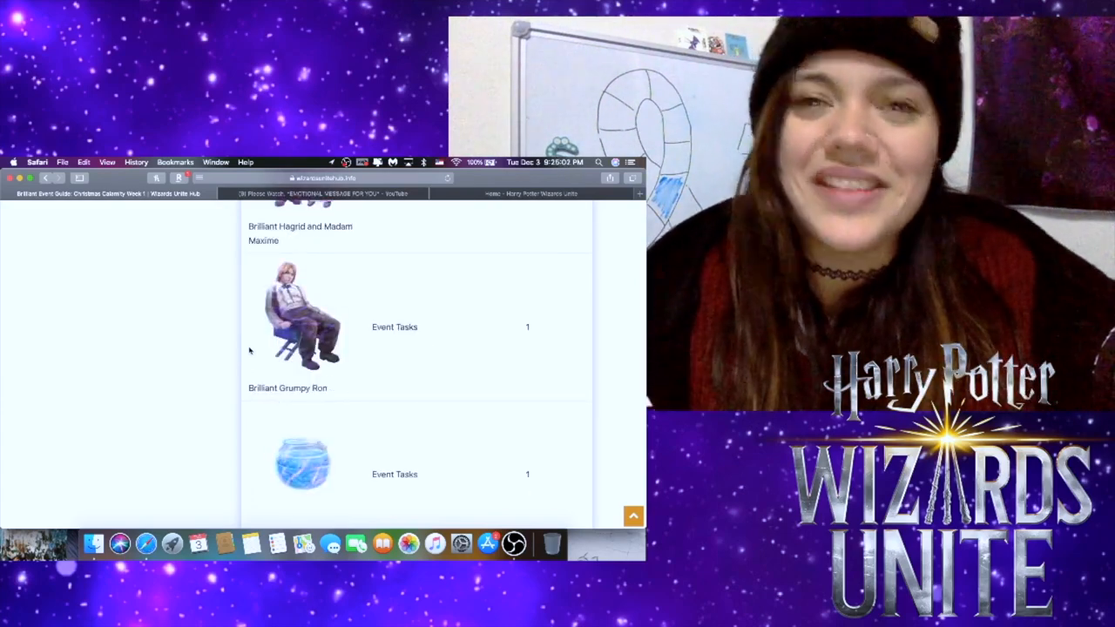
scroll(down, 3)
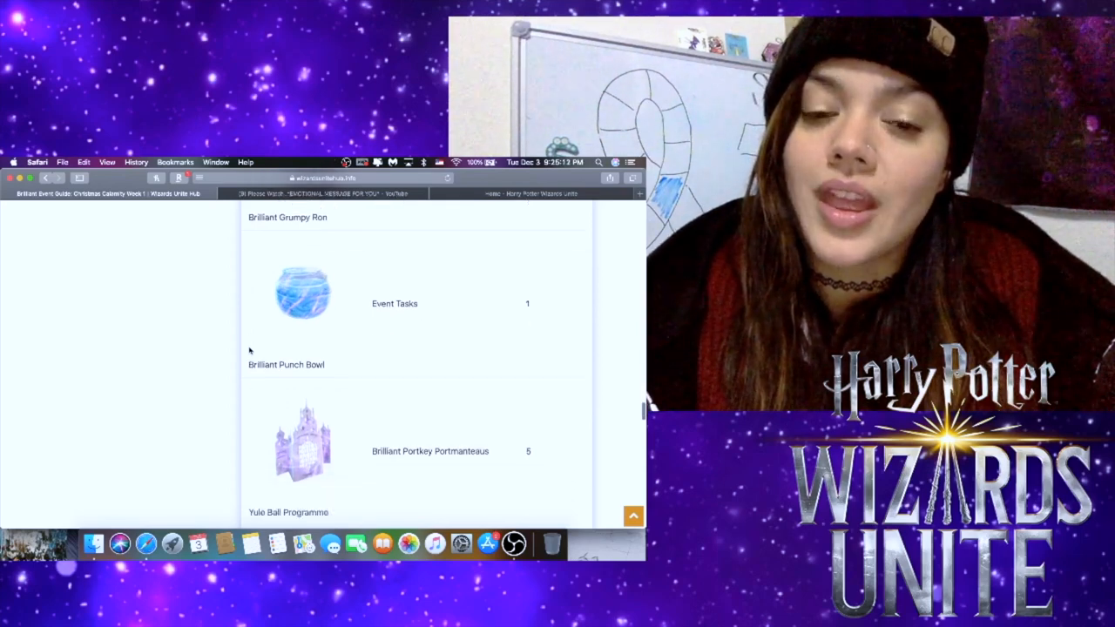
scroll(down, 3)
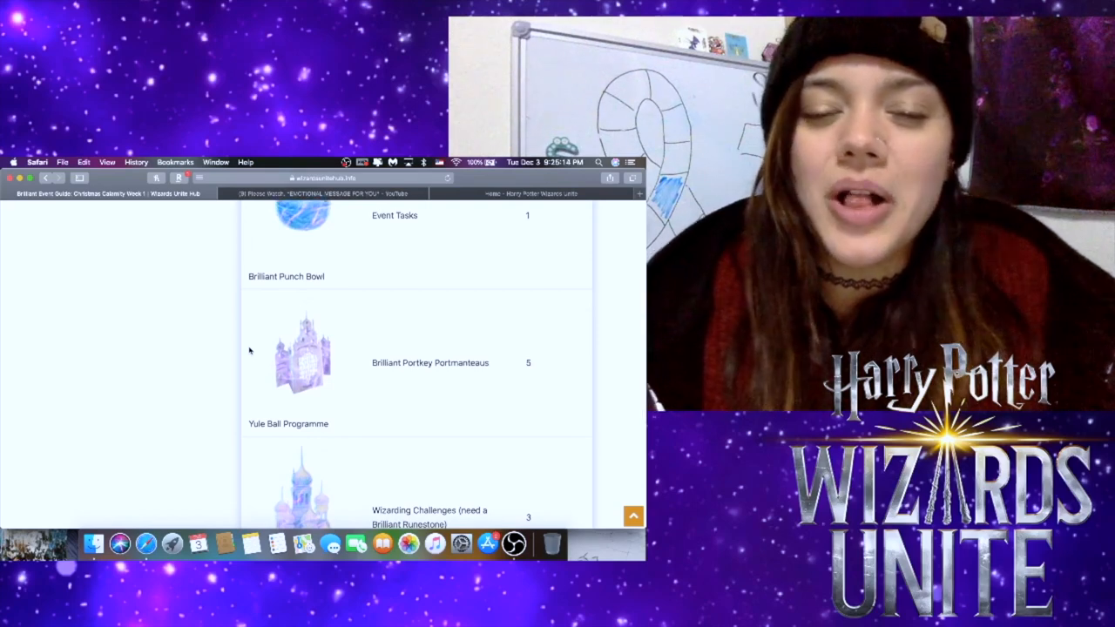
scroll(down, 3)
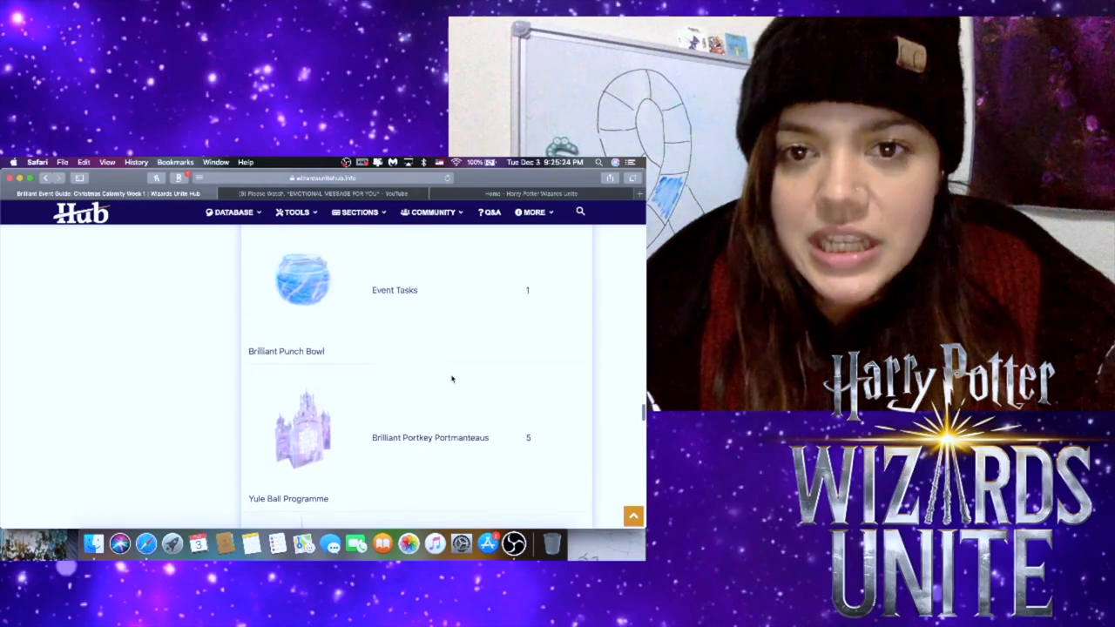
scroll(down, 3)
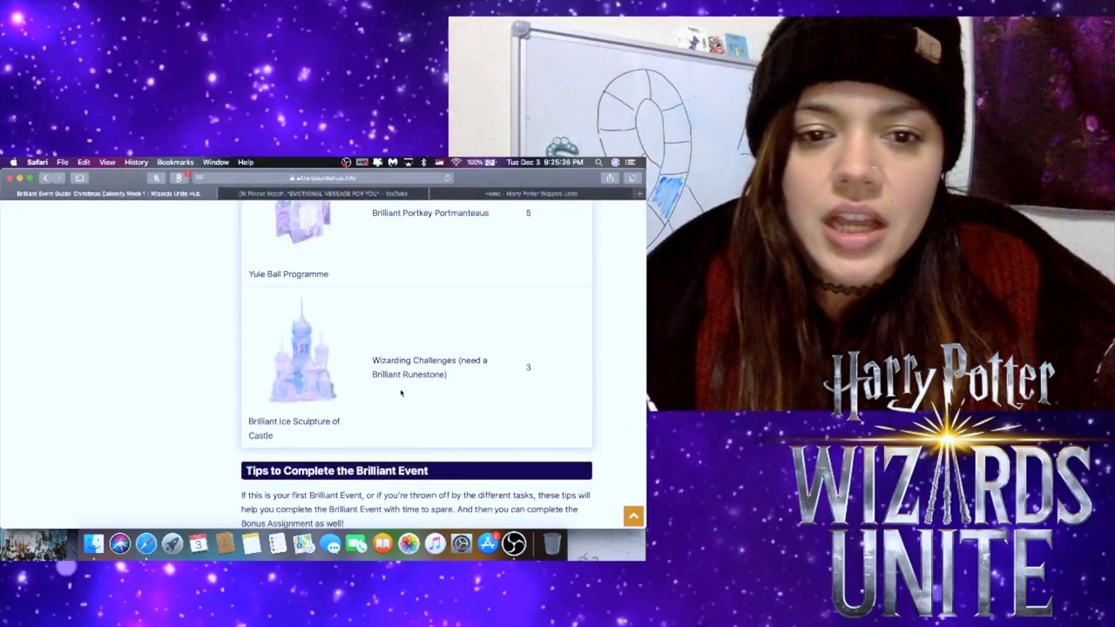